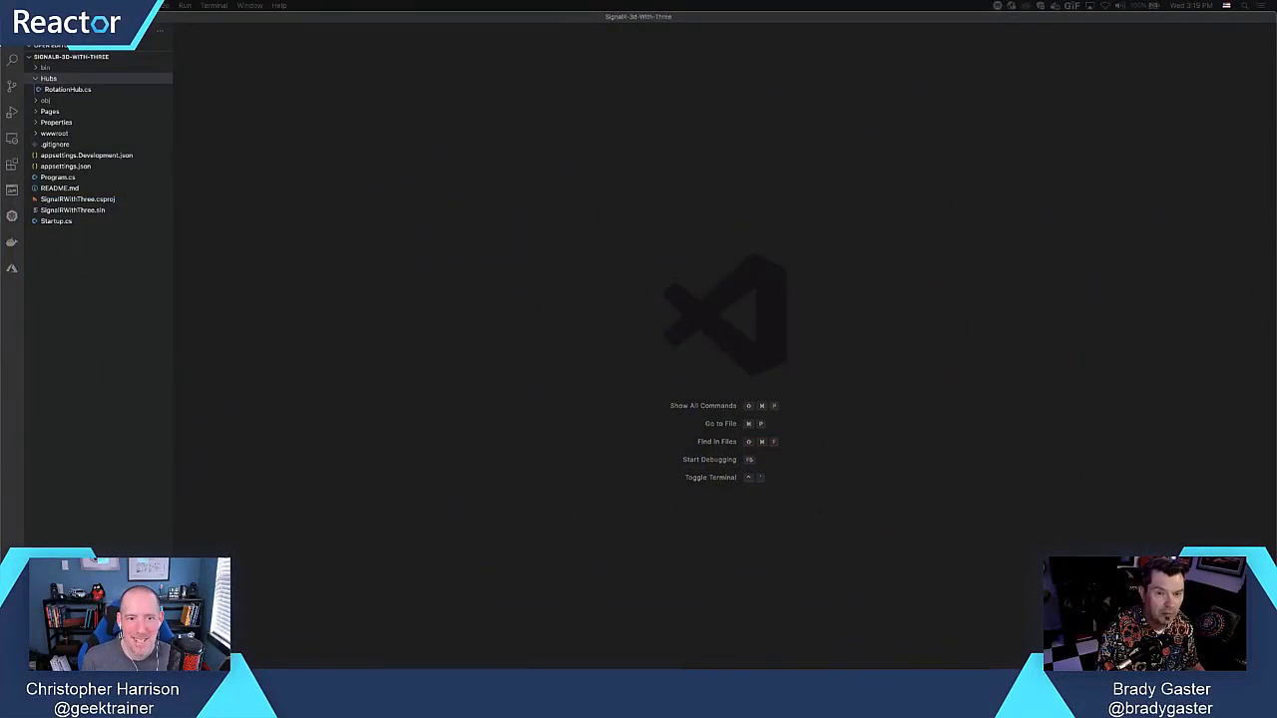
pyautogui.moveTo(331, 271)
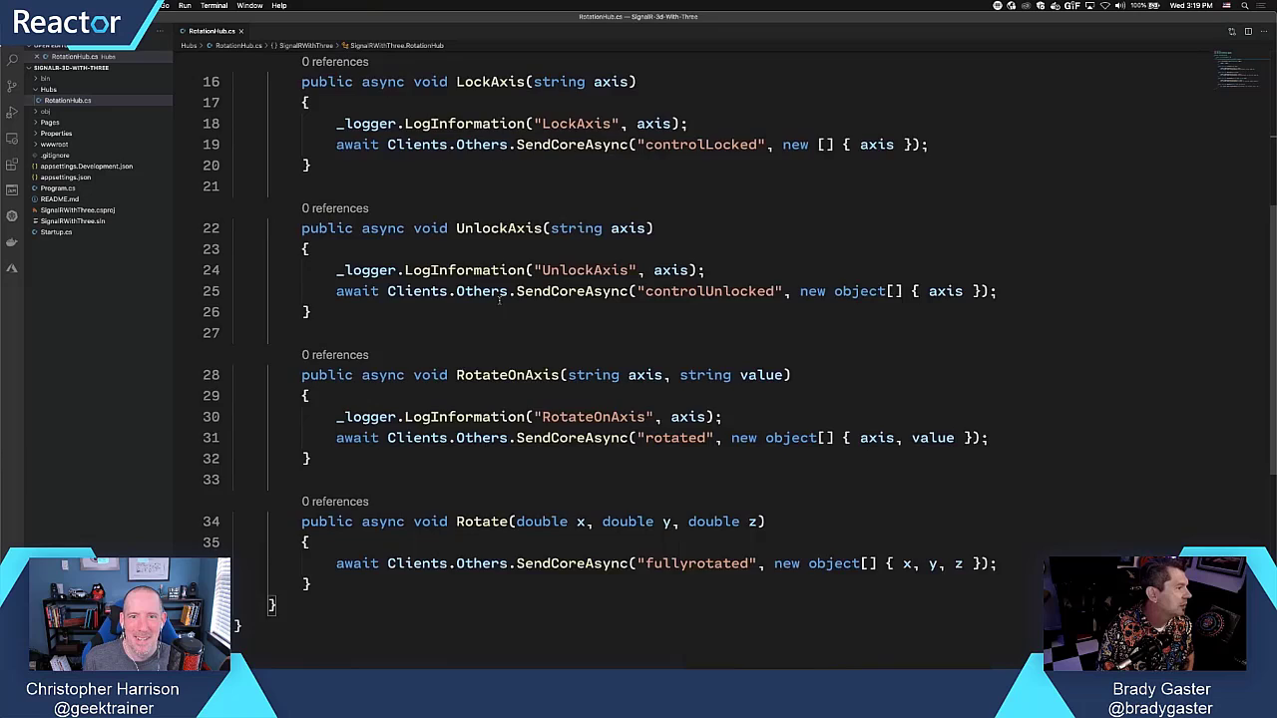
pyautogui.scroll(3)
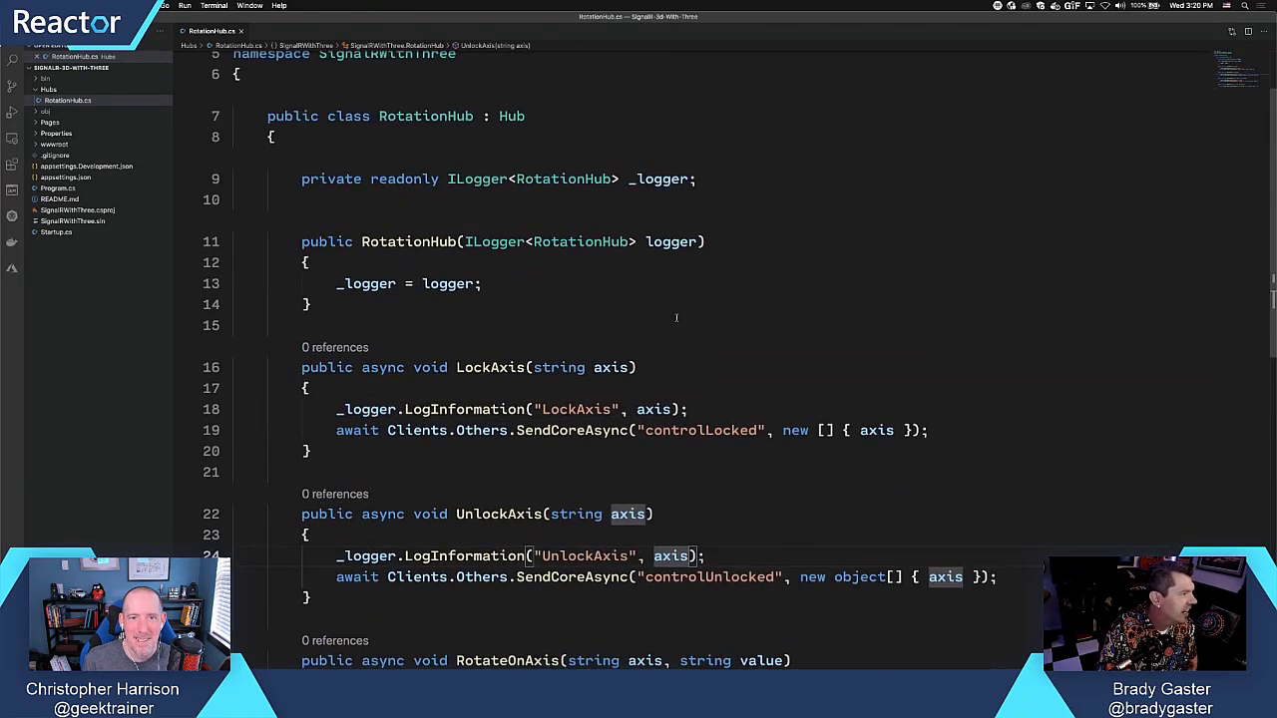
pyautogui.scroll(3)
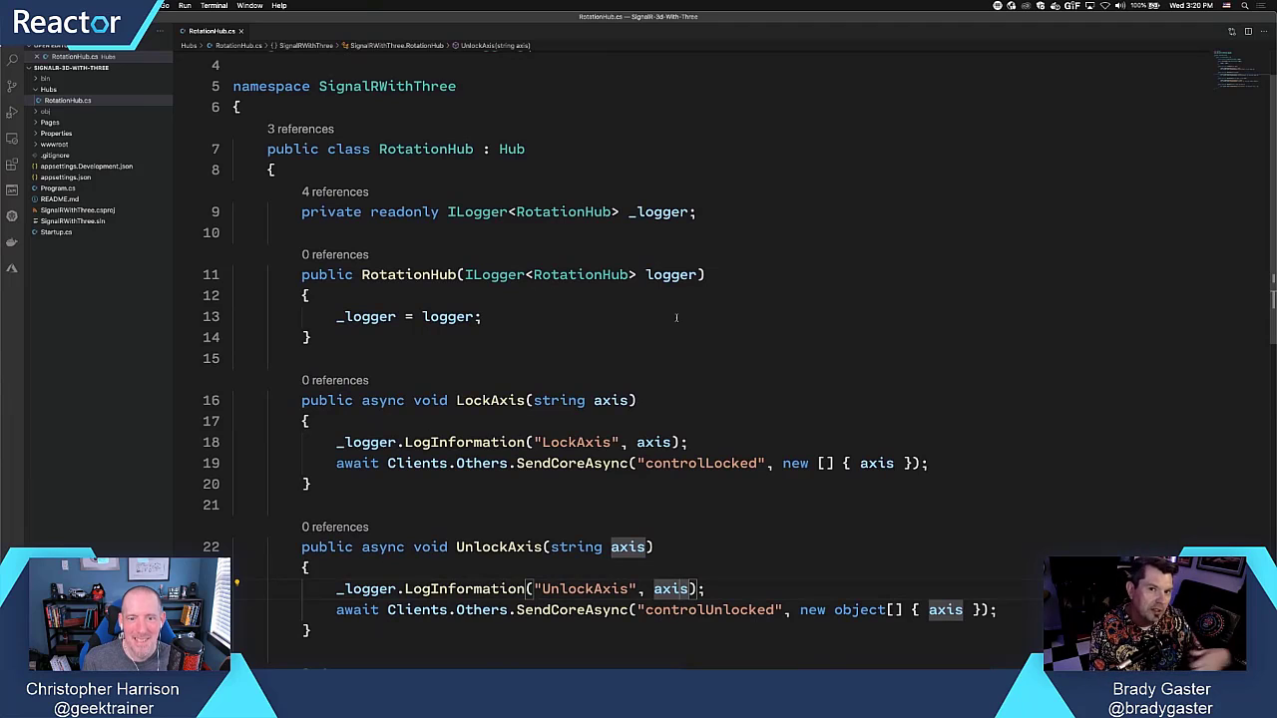
pyautogui.moveTo(875, 407)
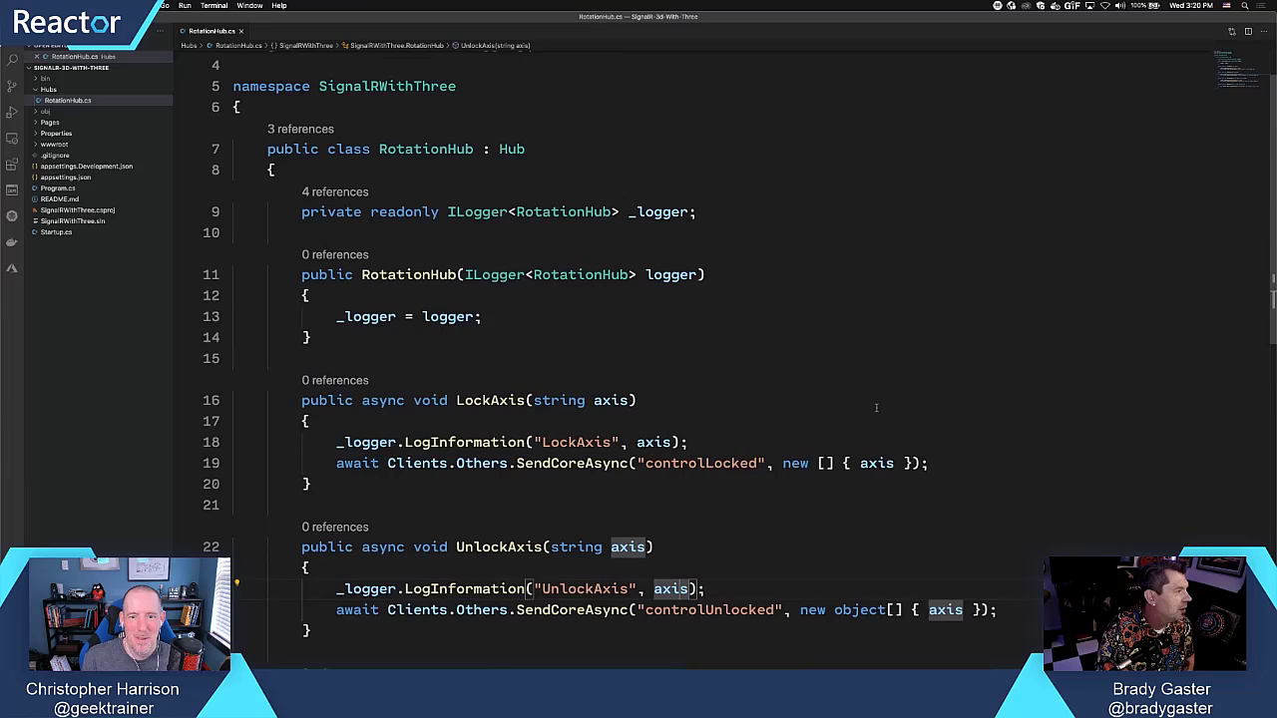
pyautogui.scroll(-3)
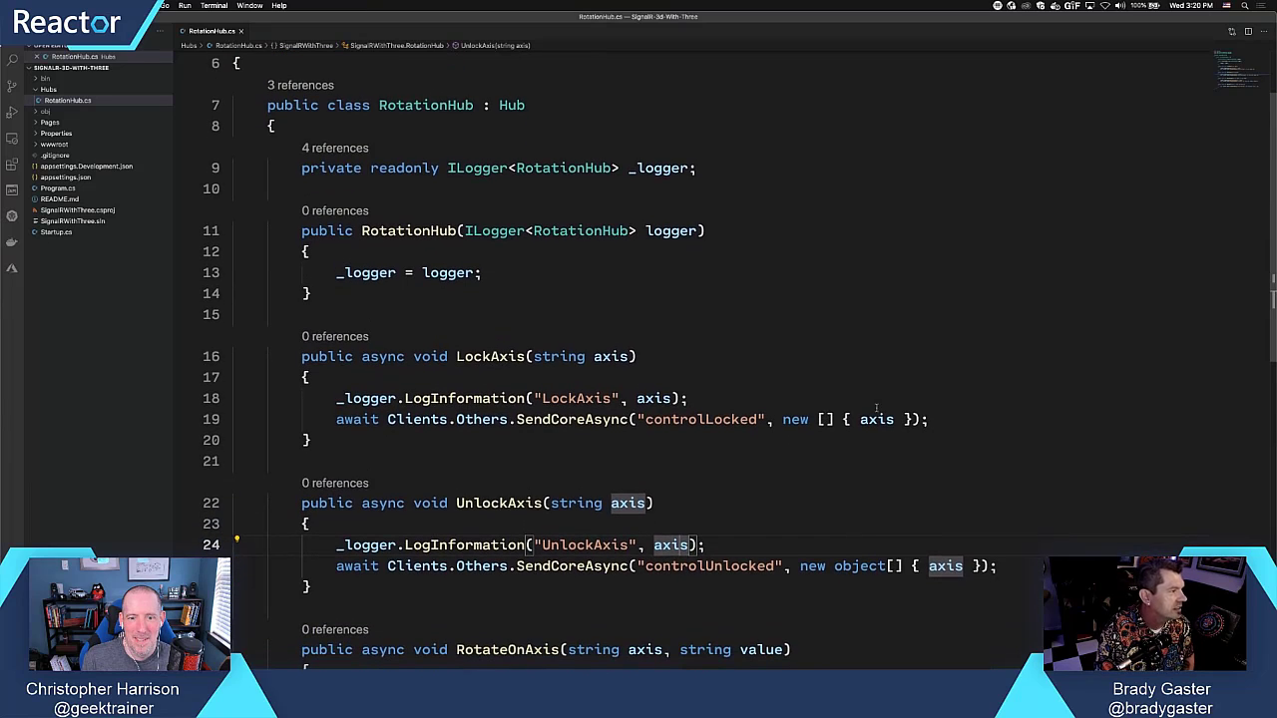
pyautogui.scroll(3)
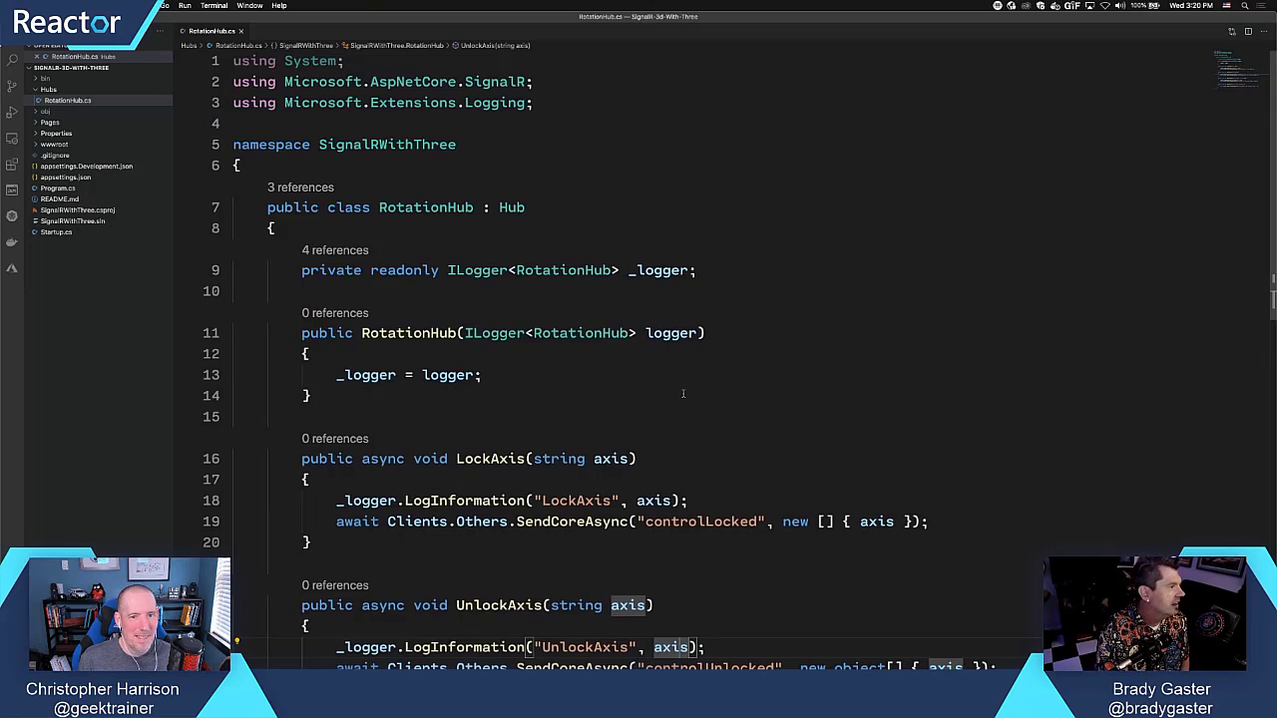
# Highlight the RotationHub class and Hub base class names, then review the file around LockAxis
pyautogui.doubleClick(427, 207)
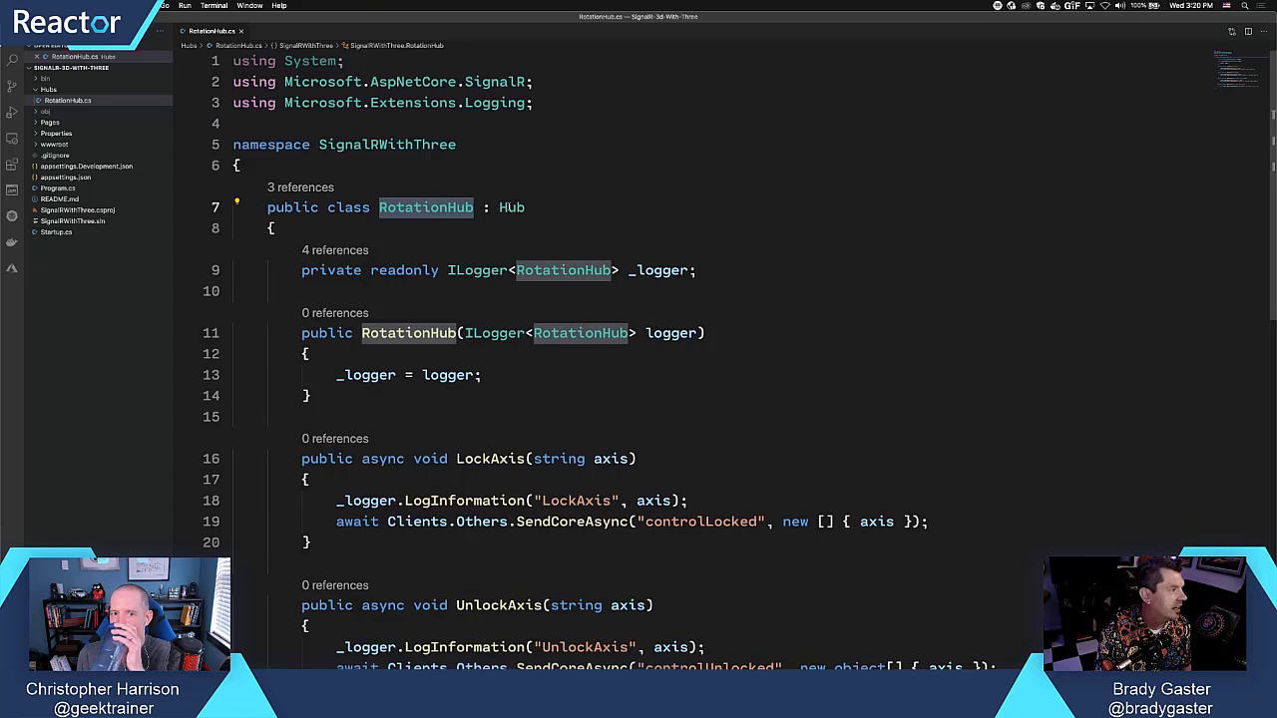
pyautogui.doubleClick(511, 208)
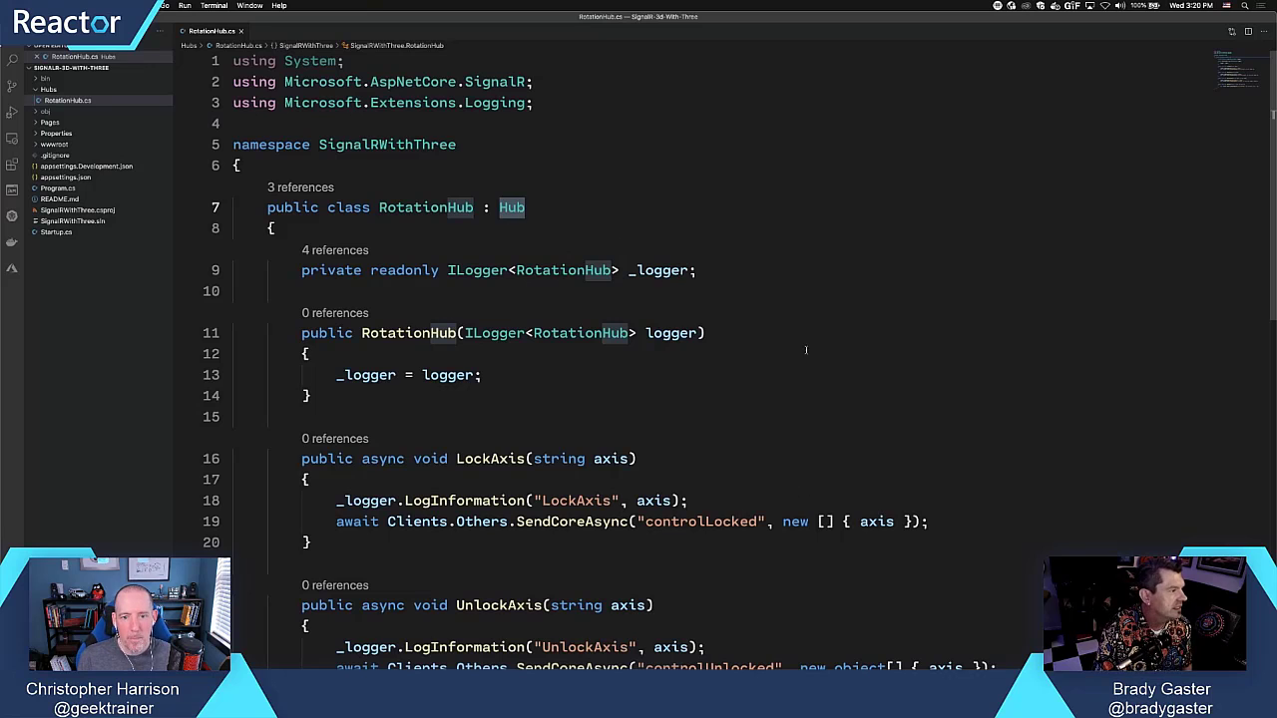
pyautogui.scroll(-3)
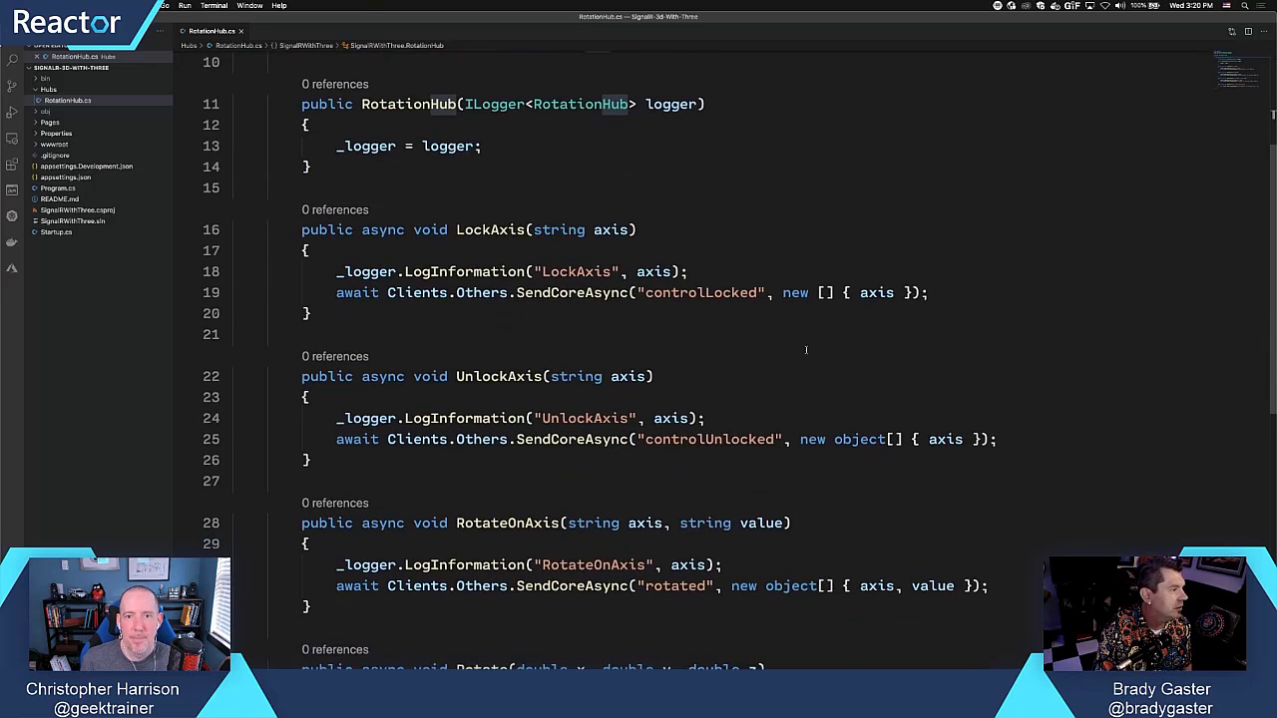
pyautogui.scroll(3)
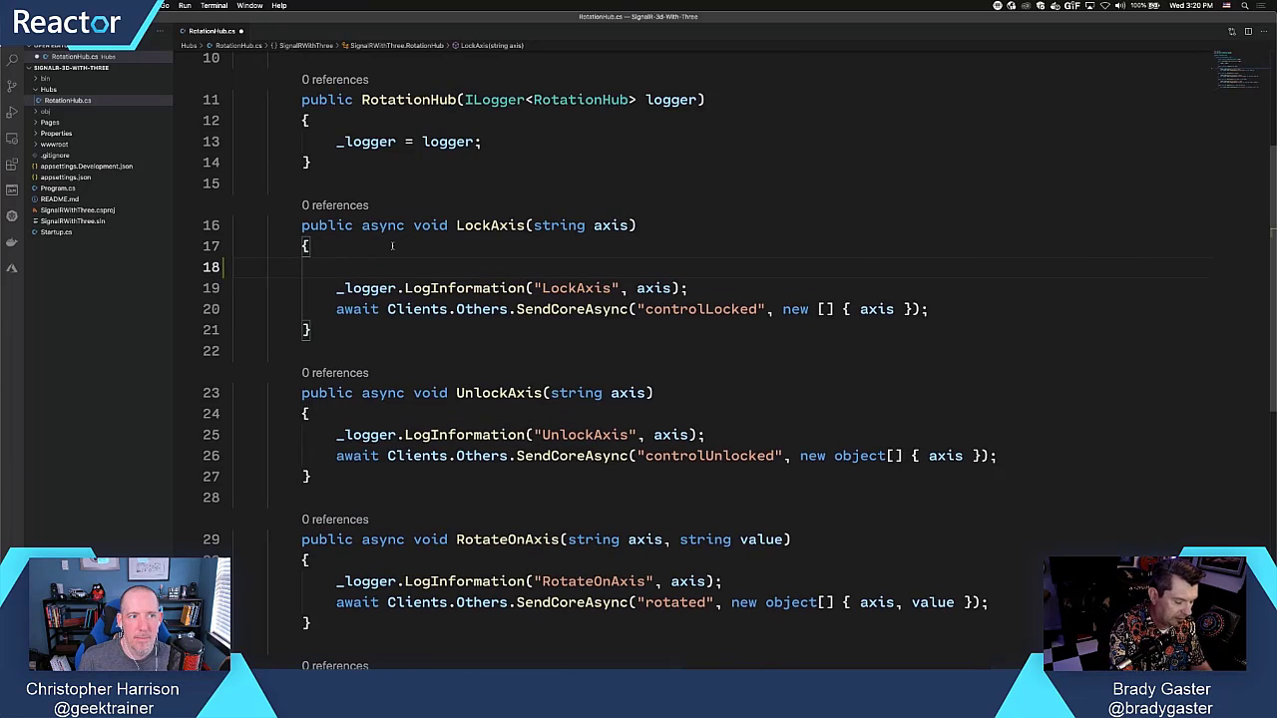
# Write a partial `this.cli` reference on LockAxis's new line to surface IntelliSense members like Clients
pyautogui.write('this')
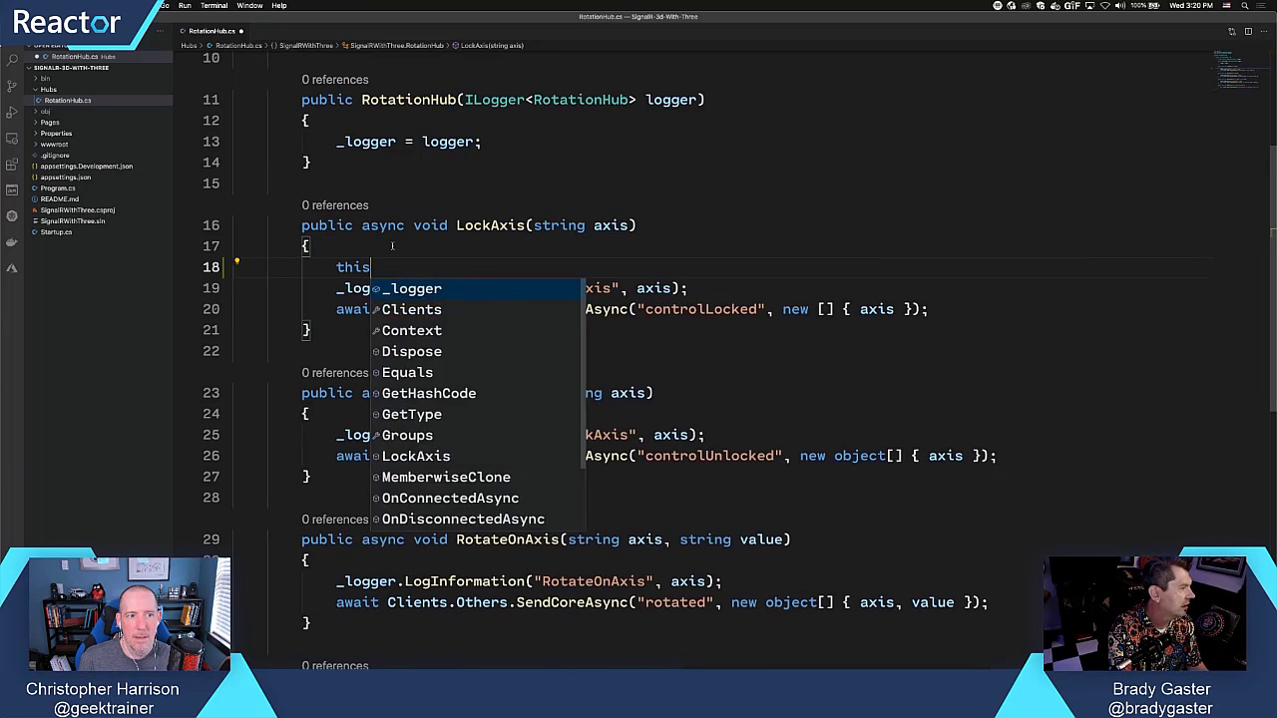
pyautogui.write('.cli')
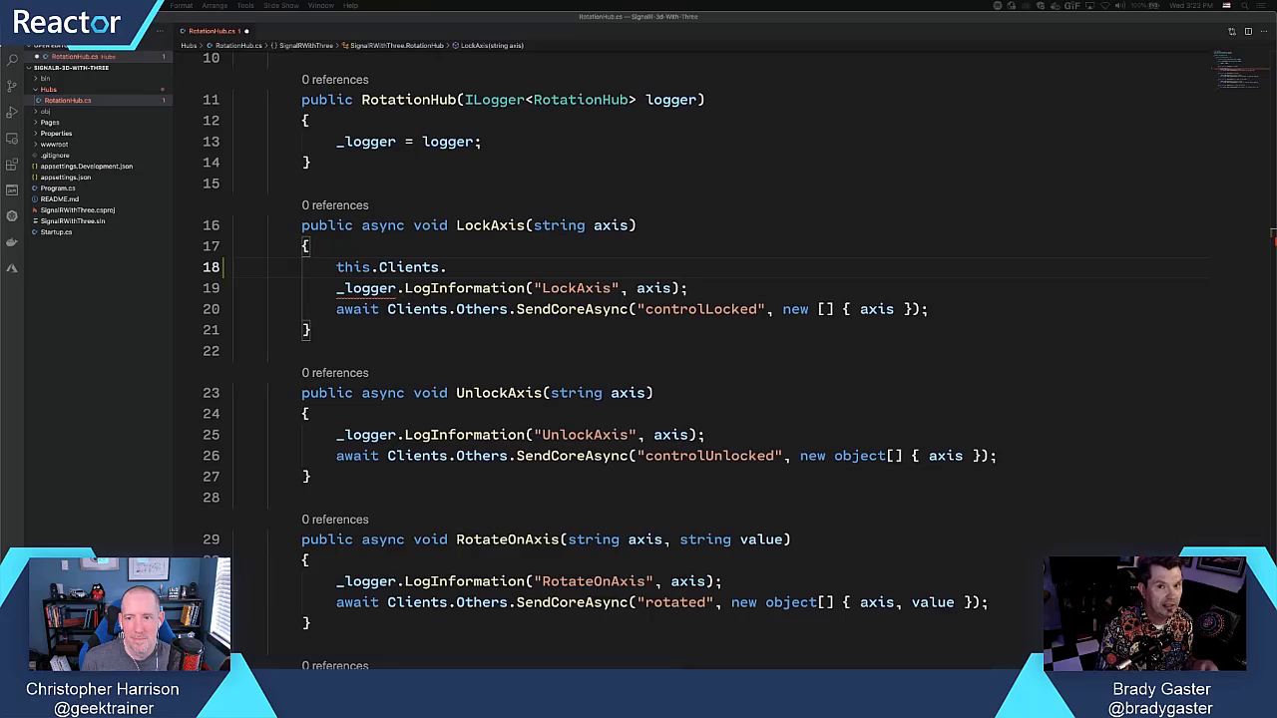
pyautogui.moveTo(1031, 543)
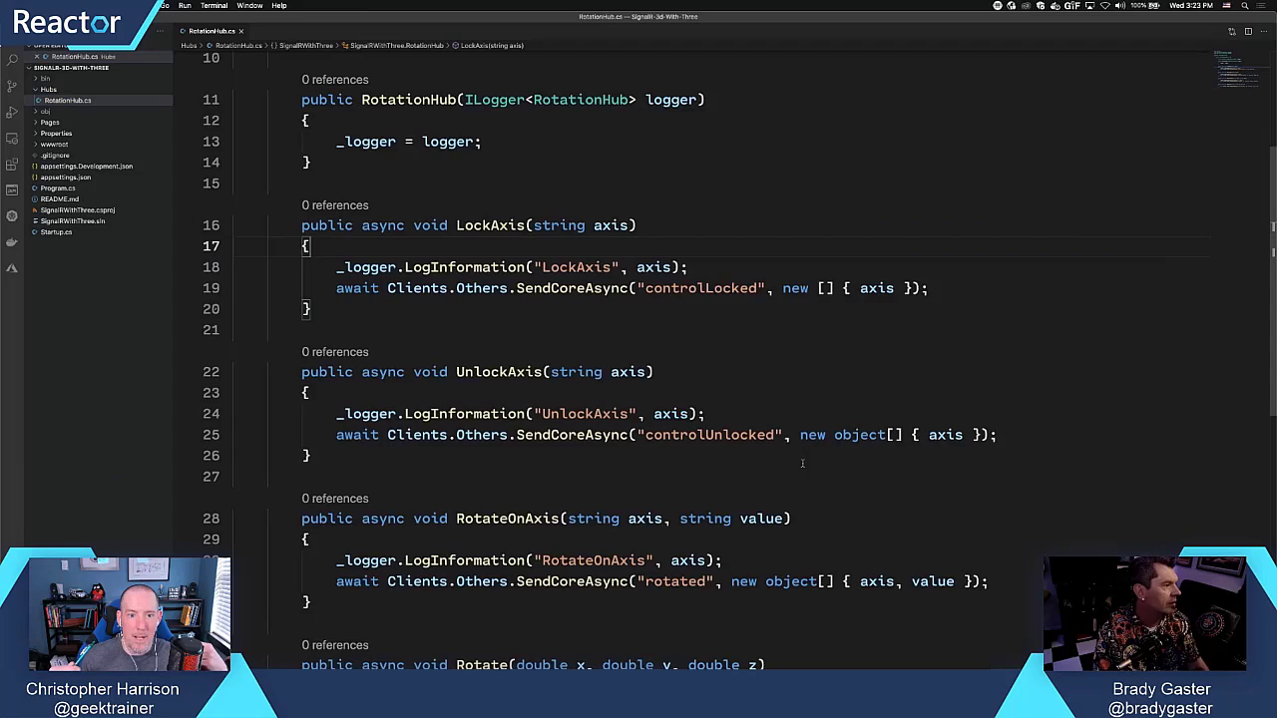
# Scroll down through RotationHub.cs to confirm LockAxis is back to its original lines
pyautogui.scroll(-3)
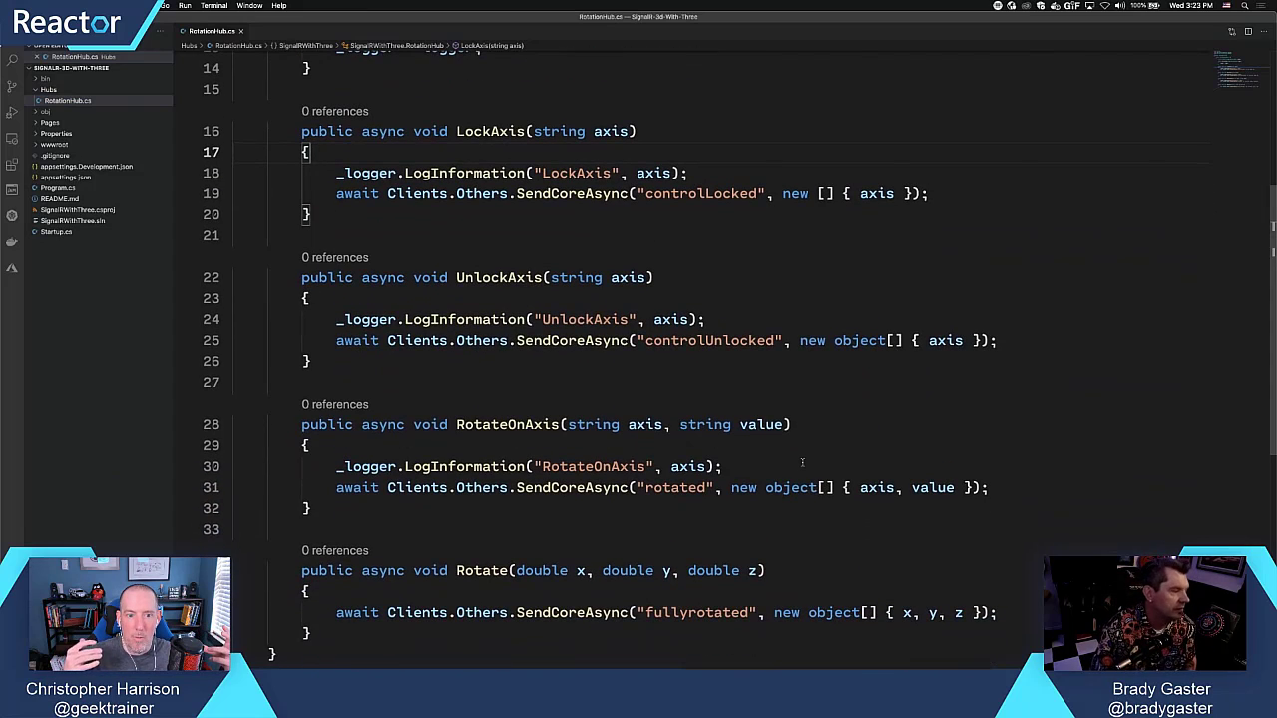